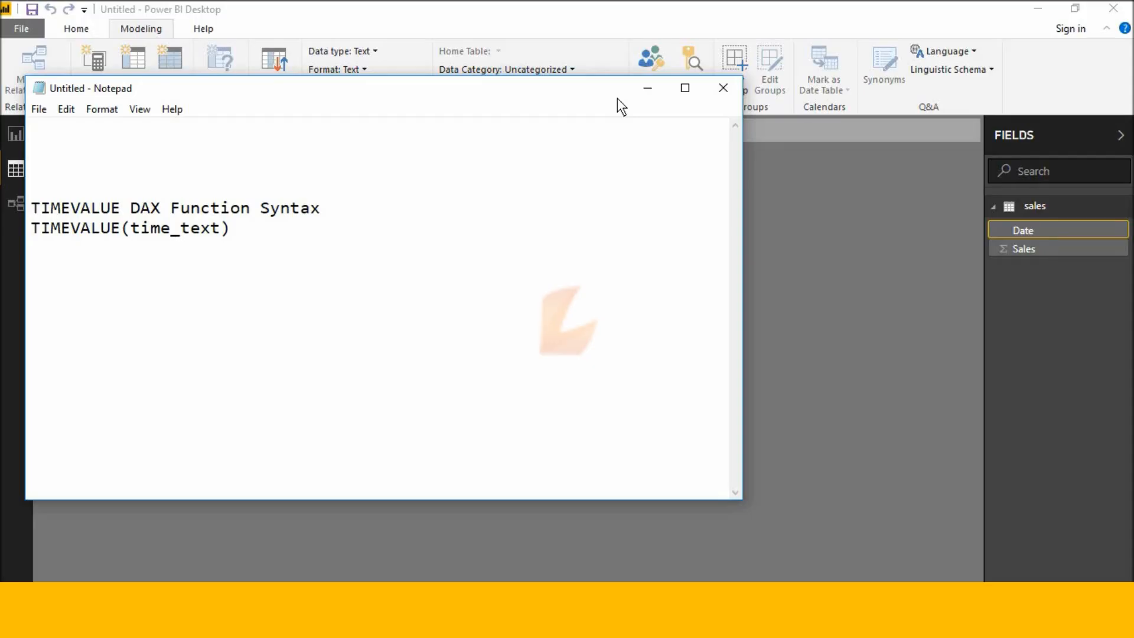
Step: Leave the notes and show the sales table's Date and Sales columns with the Home ribbon
key("Enter")
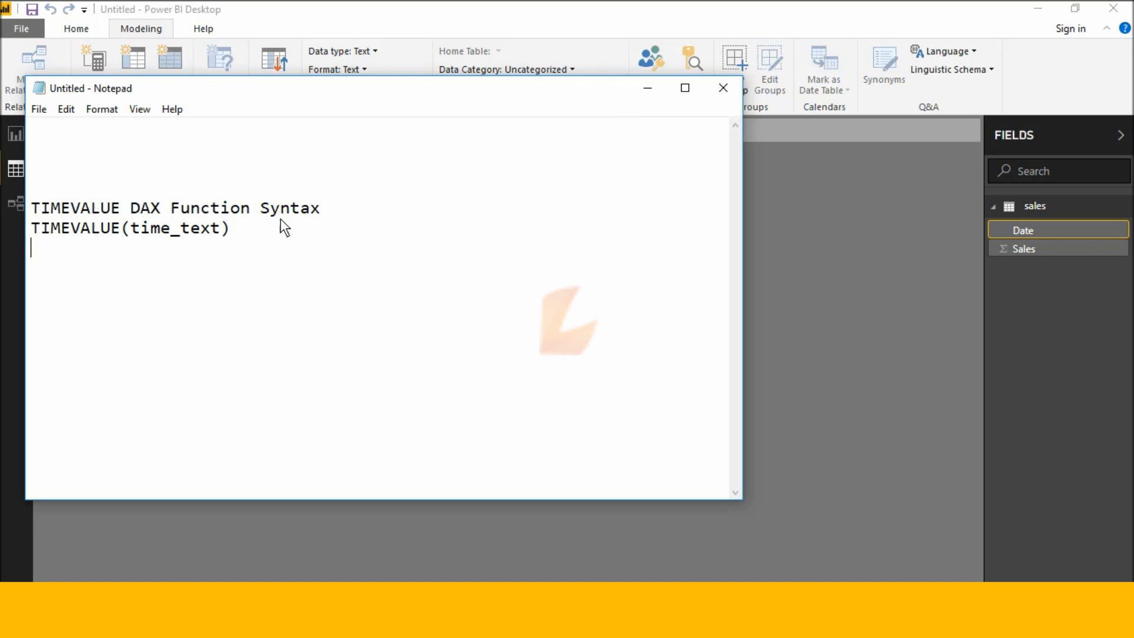
mouse_move(161, 257)
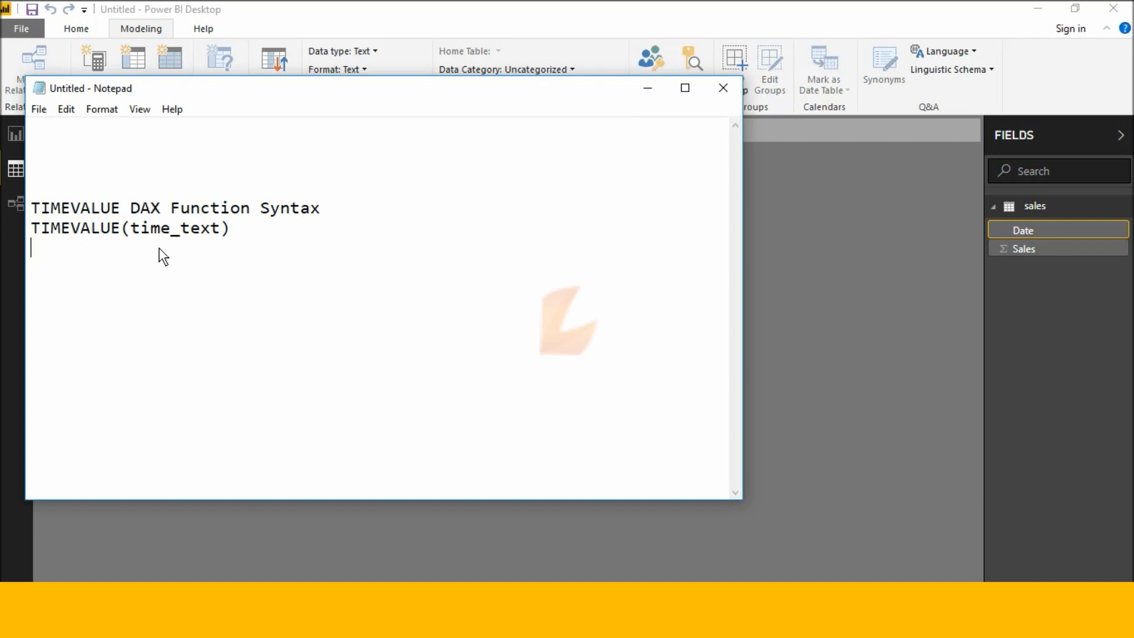
mouse_move(217, 273)
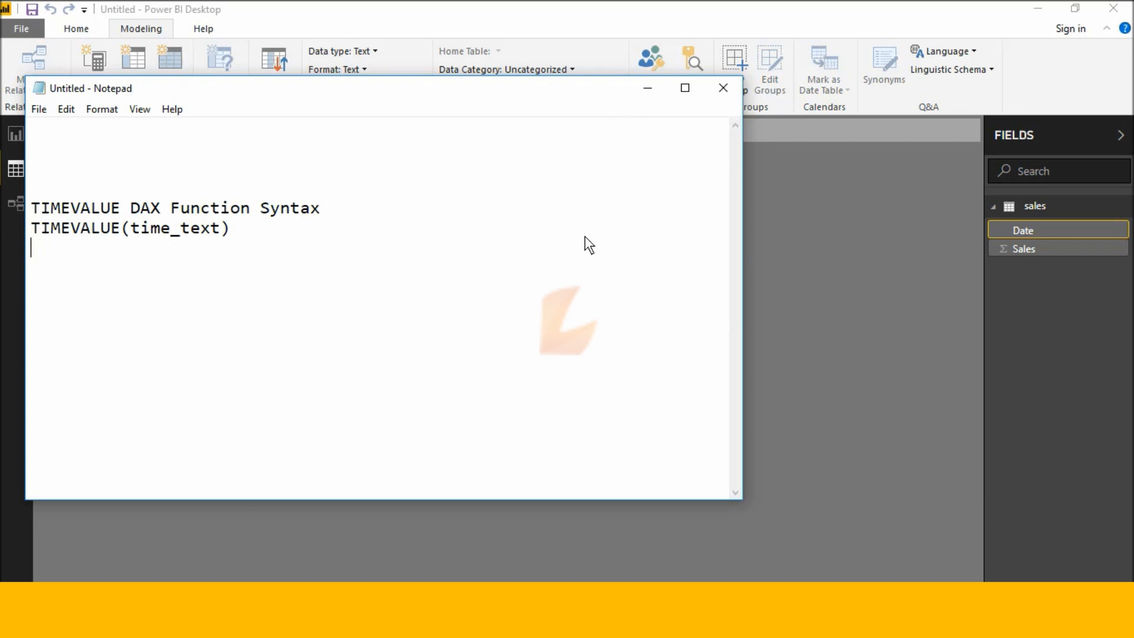
left_click(722, 87)
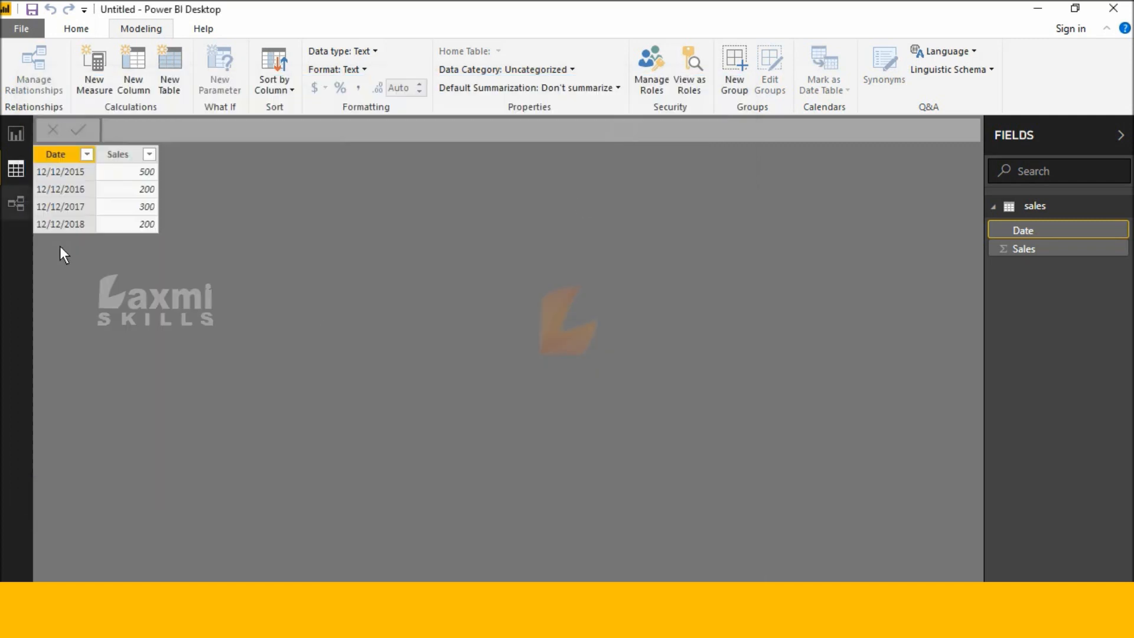
mouse_move(178, 160)
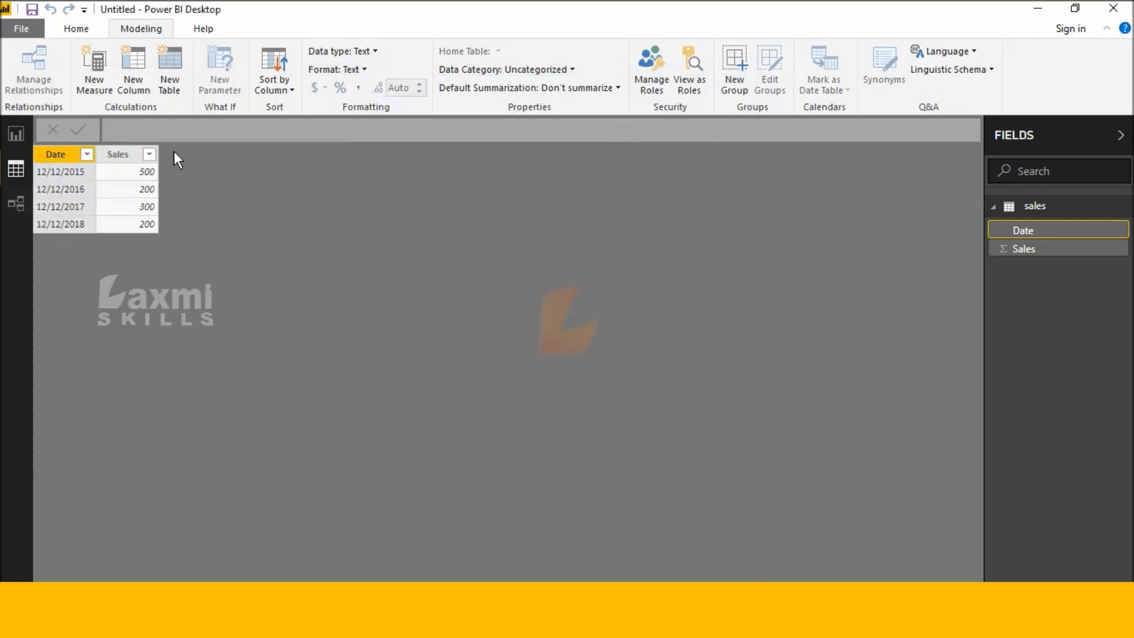
left_click(76, 29)
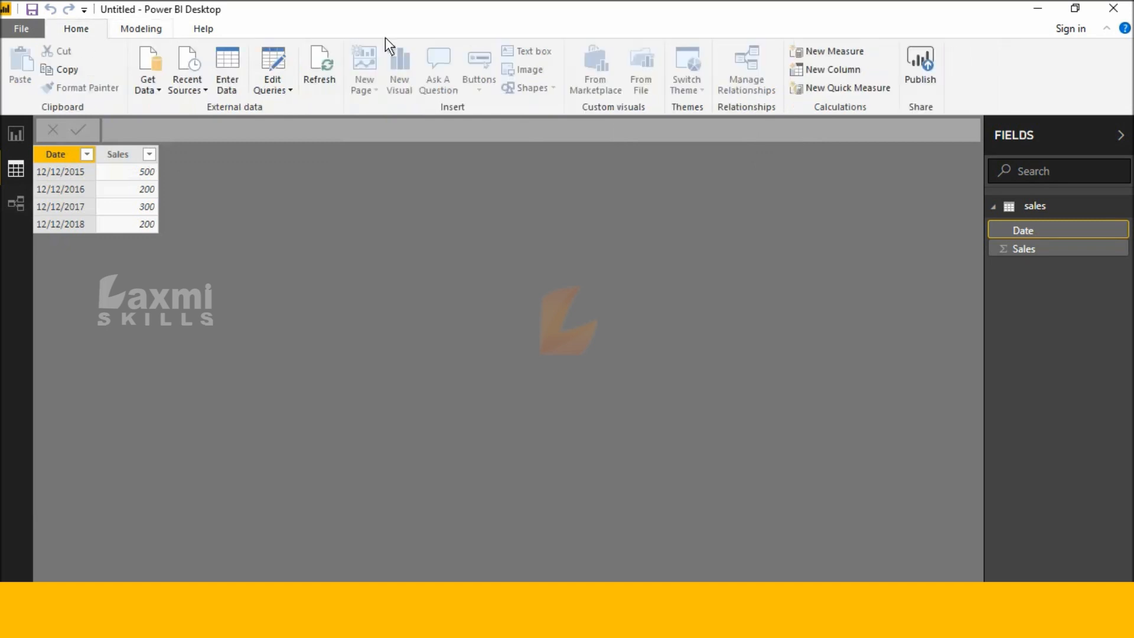
mouse_move(831, 70)
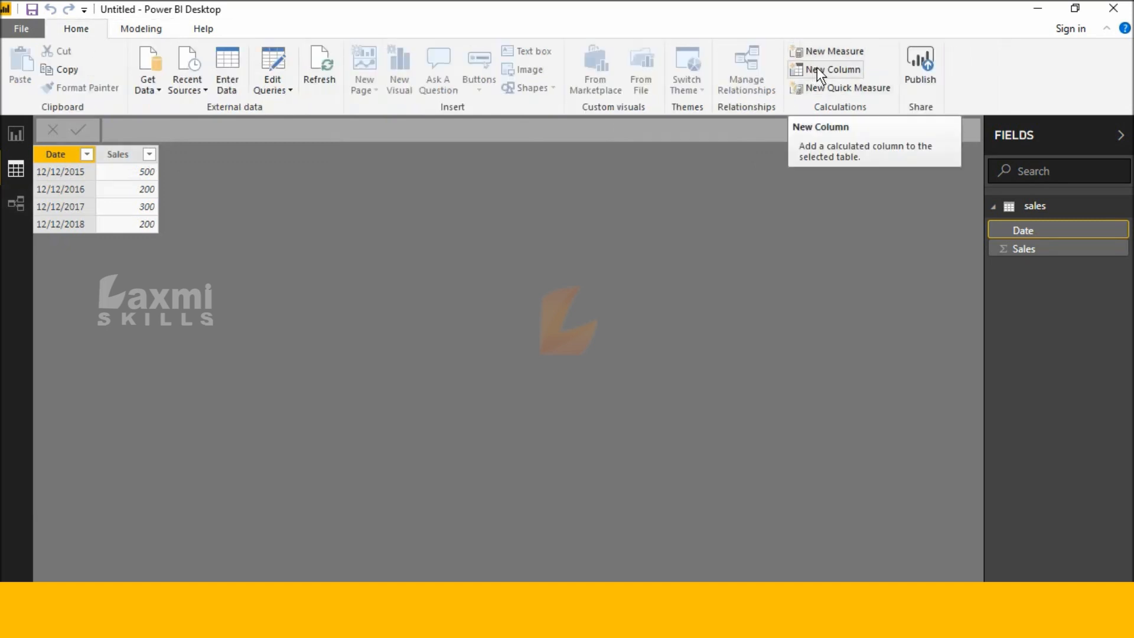
mouse_move(315, 137)
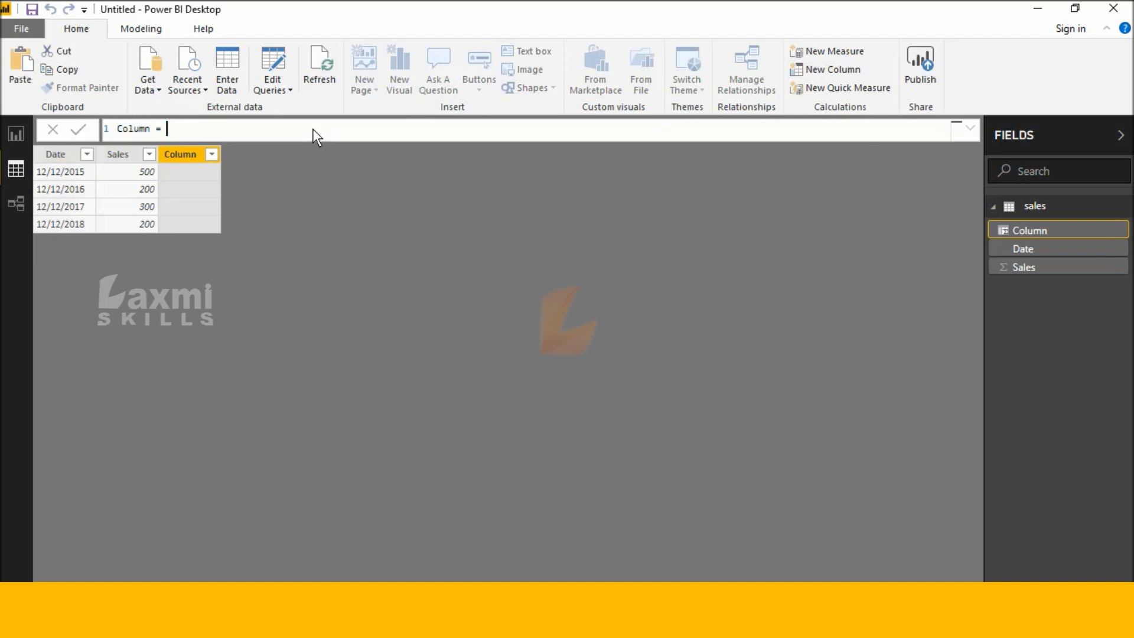
Step: Define the new column as Column = TIMEVALUE(sales[Date]), yielding 12/30/1899 12:00:00 AM values
type("time")
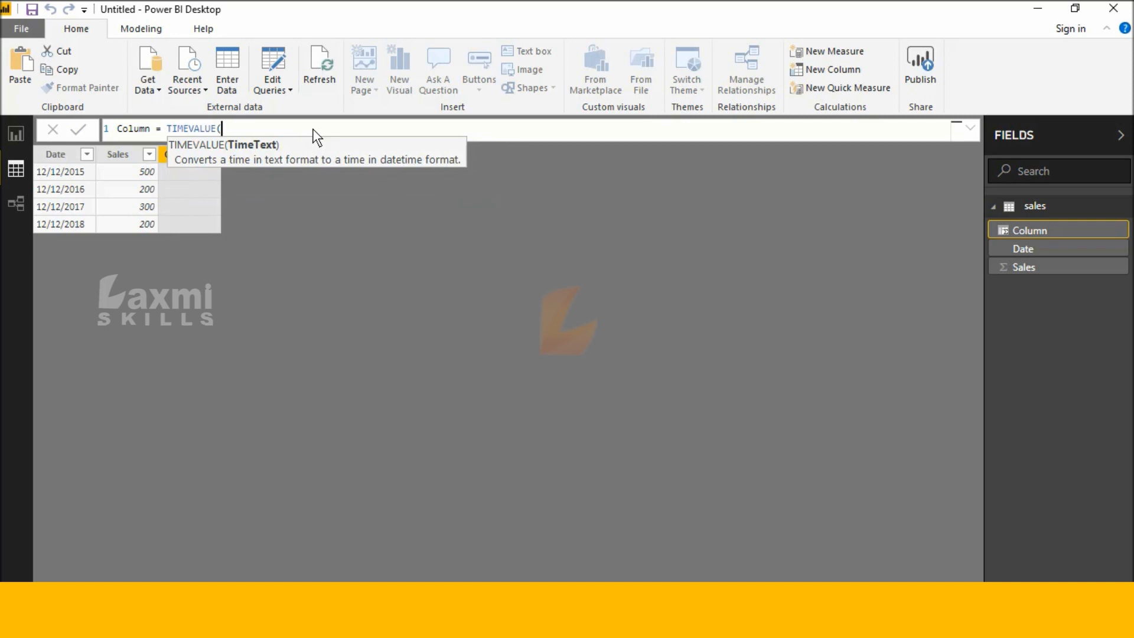
type("sales[Date]")
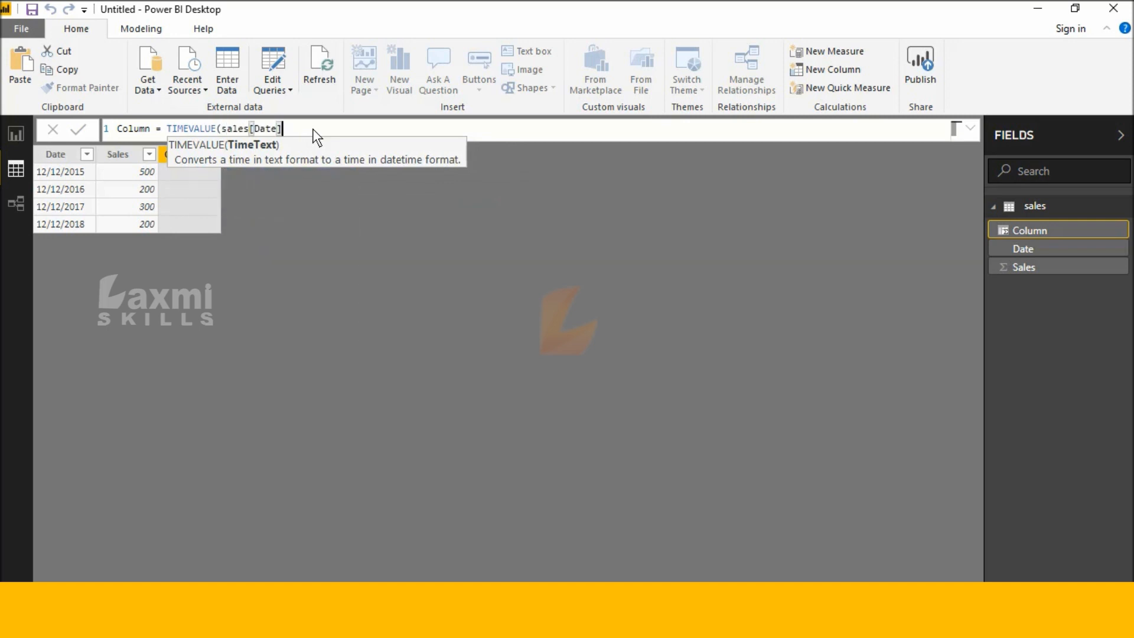
type(")")
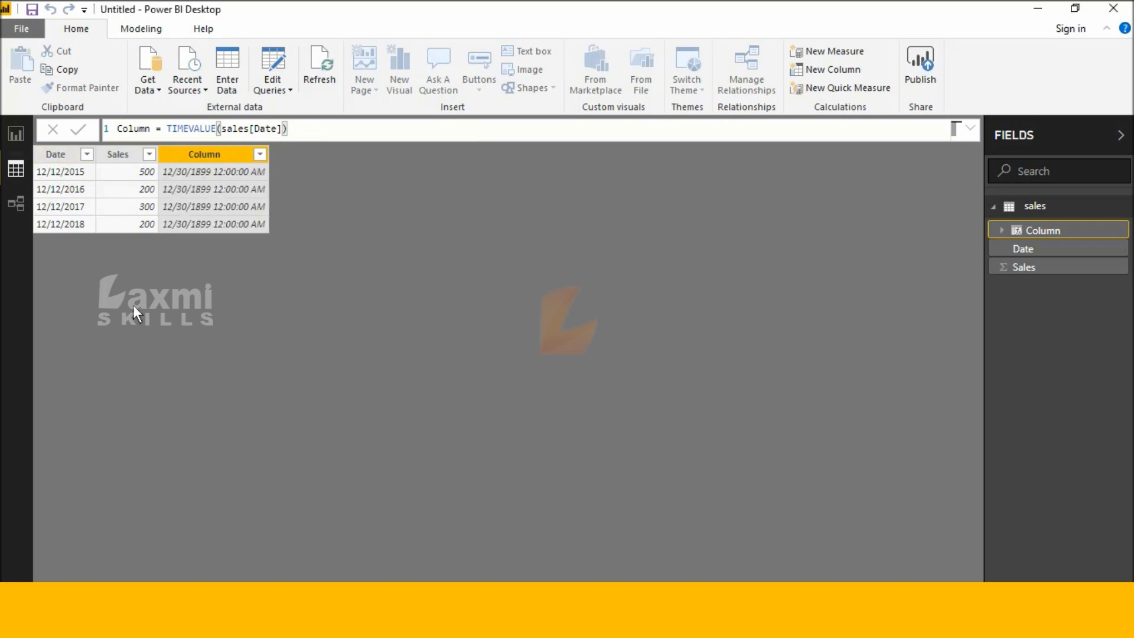
mouse_move(428, 259)
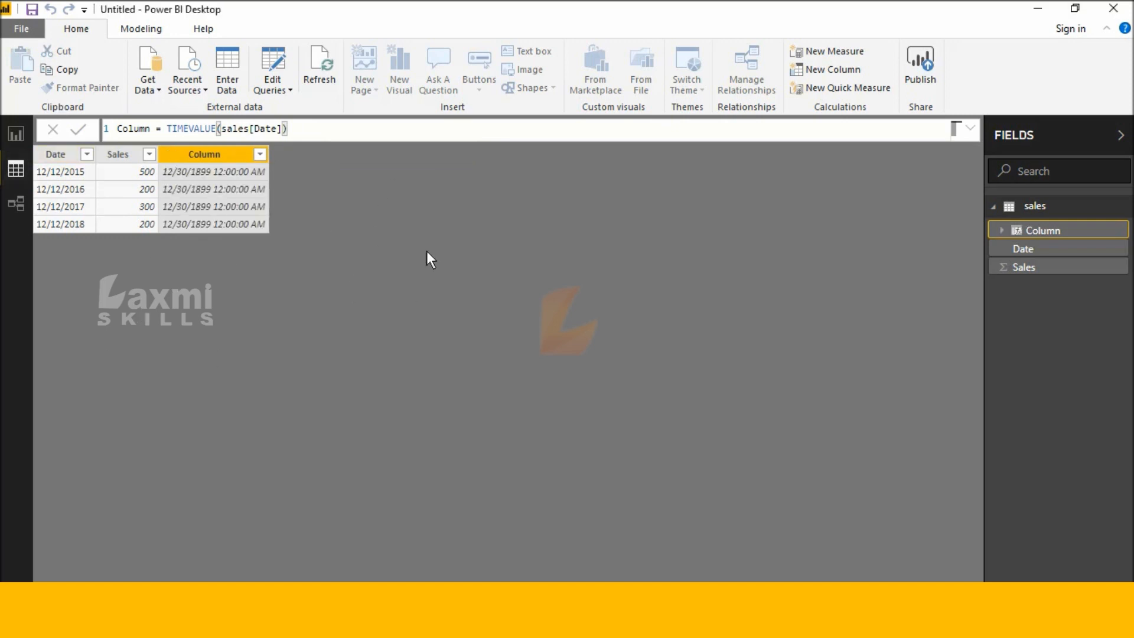